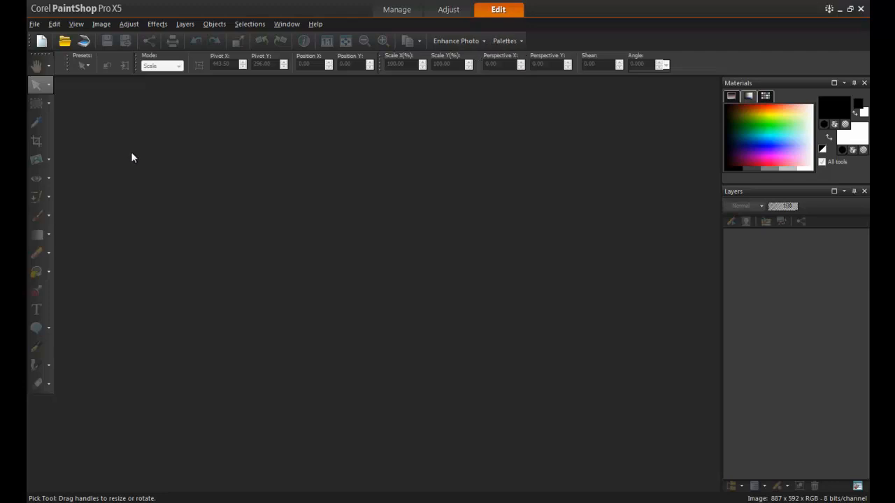
# Open the Harbor photo from the Perspective and Straighten folder via File > Open
pyautogui.click(34, 24)
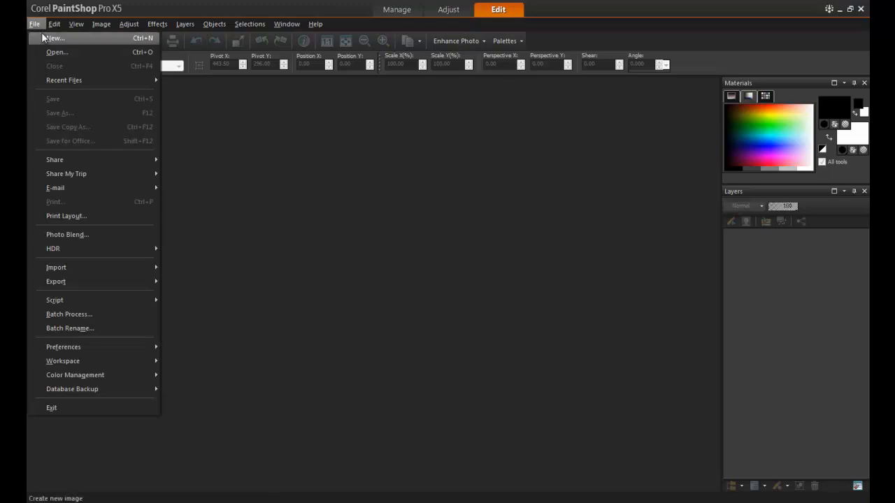
pyautogui.click(56, 52)
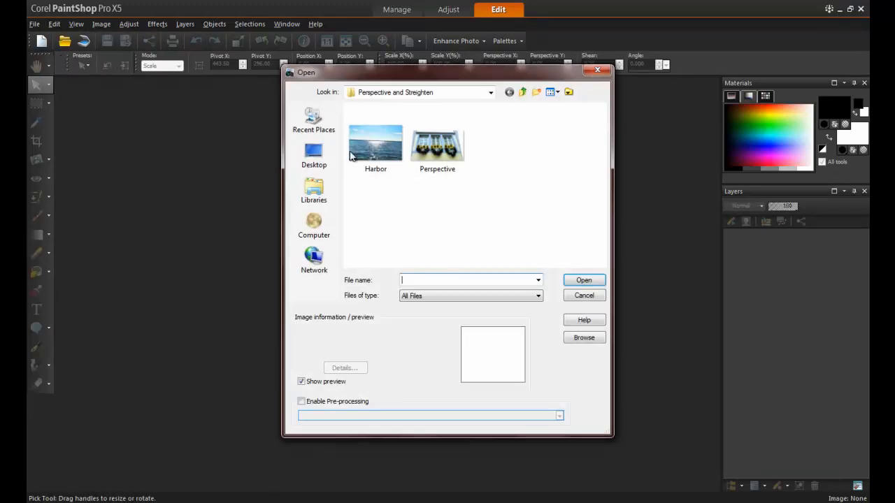
pyautogui.click(374, 143)
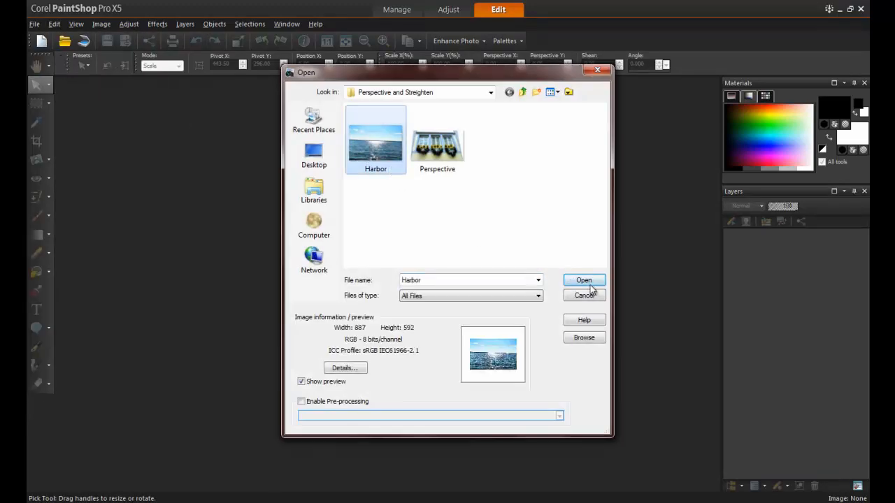
pyautogui.click(583, 279)
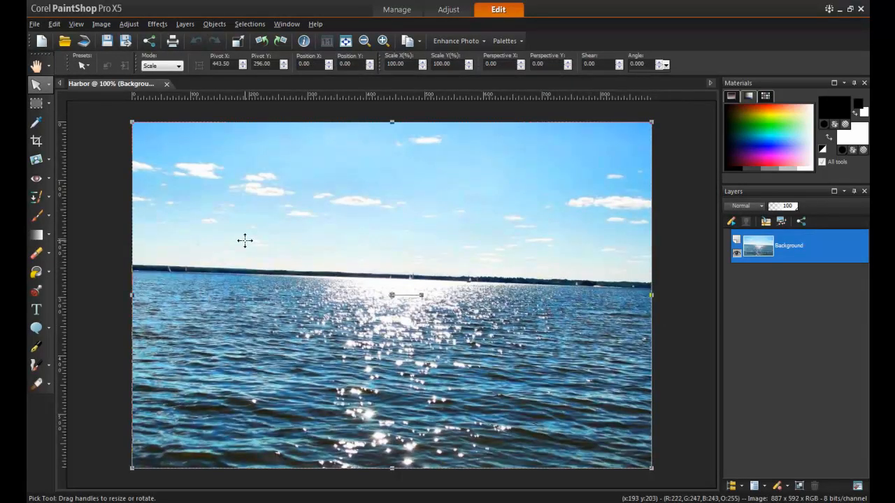
pyautogui.moveTo(36, 159)
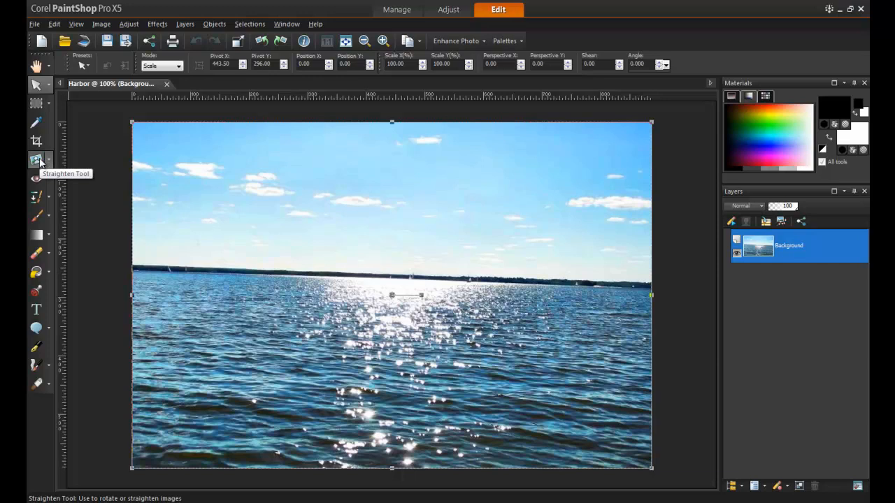
# Lay the Straighten tool's line along the Harbor photo's tilted horizon
pyautogui.click(36, 159)
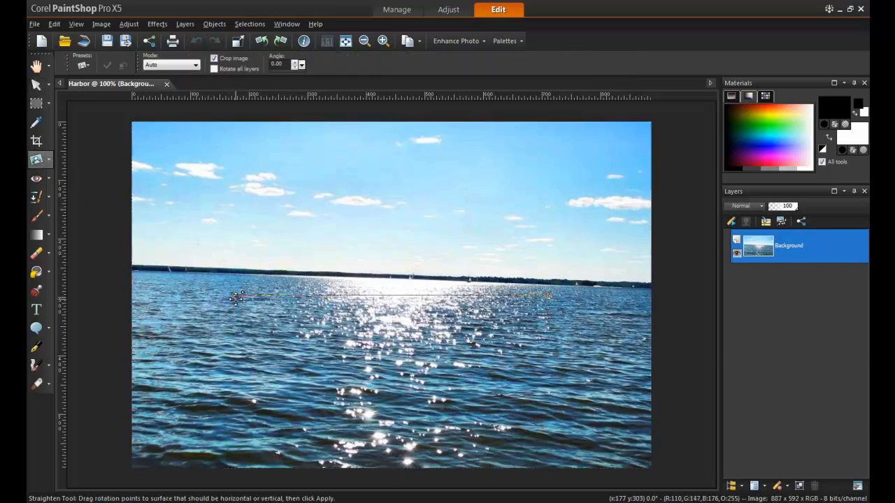
pyautogui.moveTo(240, 296); pyautogui.dragTo(179, 273)
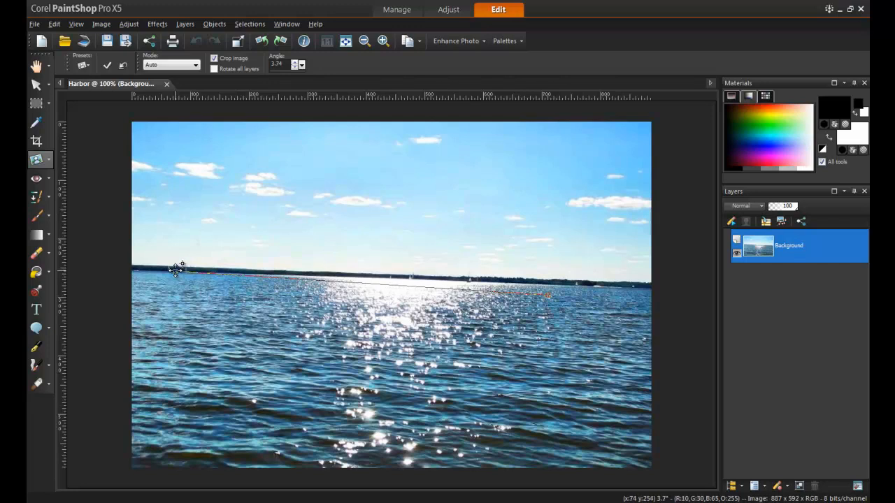
pyautogui.moveTo(495, 290)
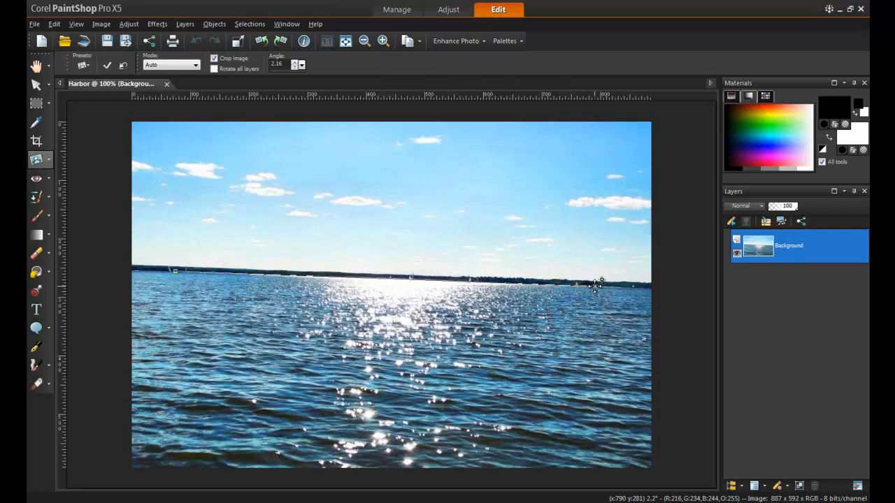
pyautogui.moveTo(175, 269)
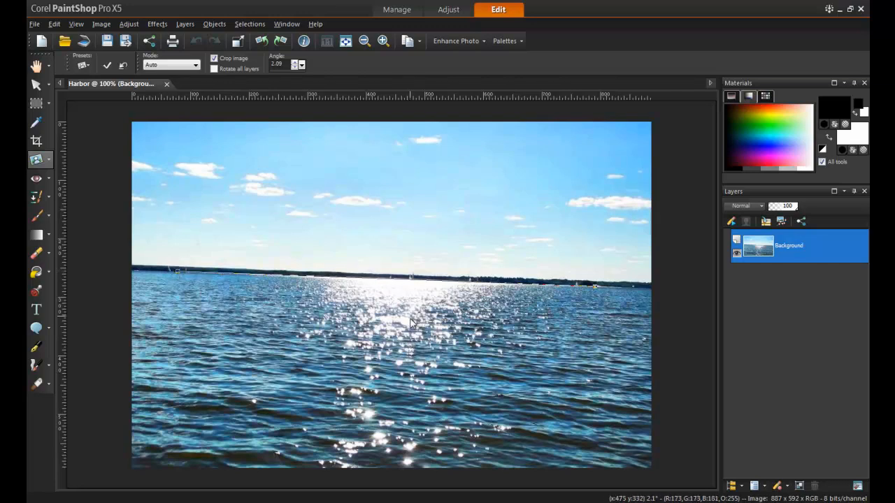
pyautogui.moveTo(487, 361)
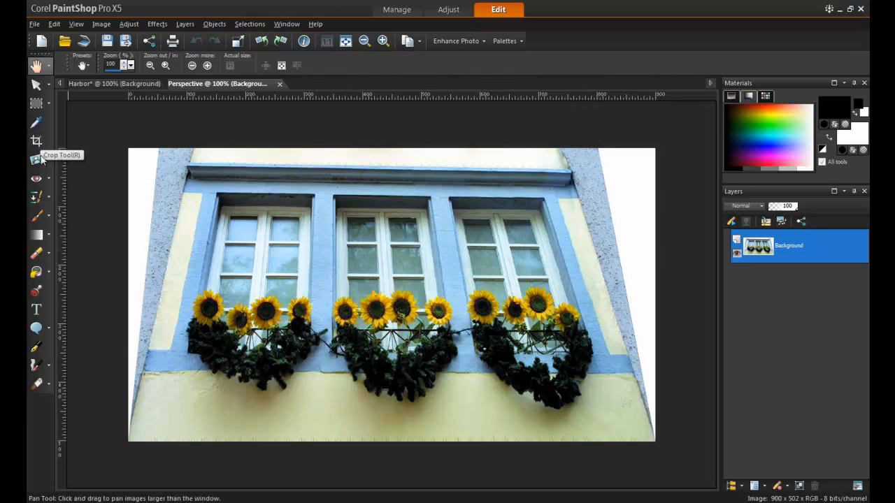
# Switch from the Straighten tool to the Perspective Correction tool over the sunflower windows photo
pyautogui.click(36, 160)
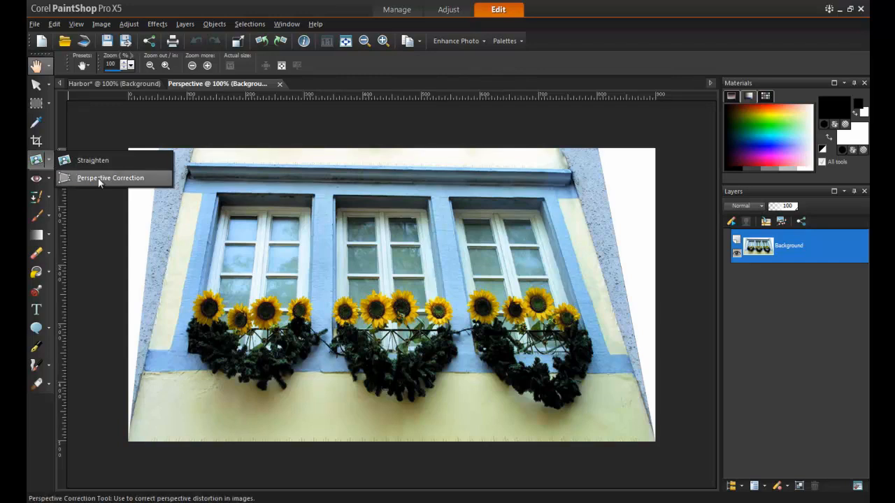
pyautogui.click(109, 178)
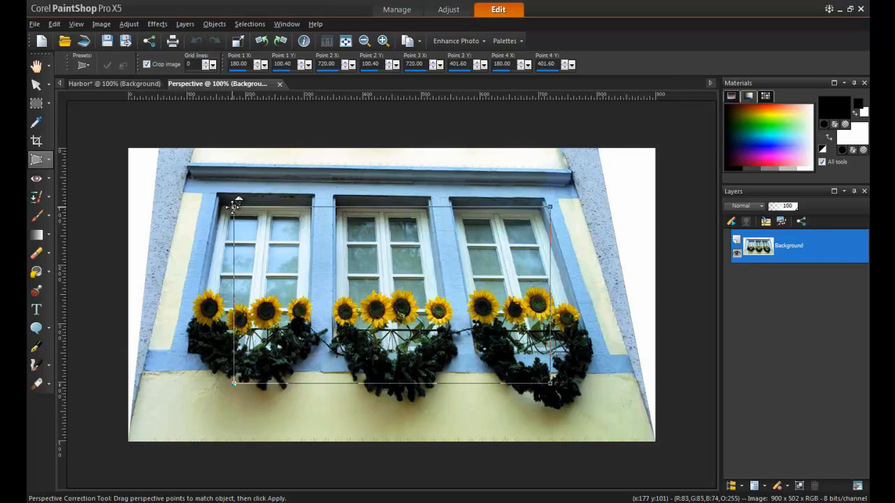
# Move the left-side and bottom-right correction handles onto the window frame corners
pyautogui.moveTo(235, 207); pyautogui.dragTo(189, 170)
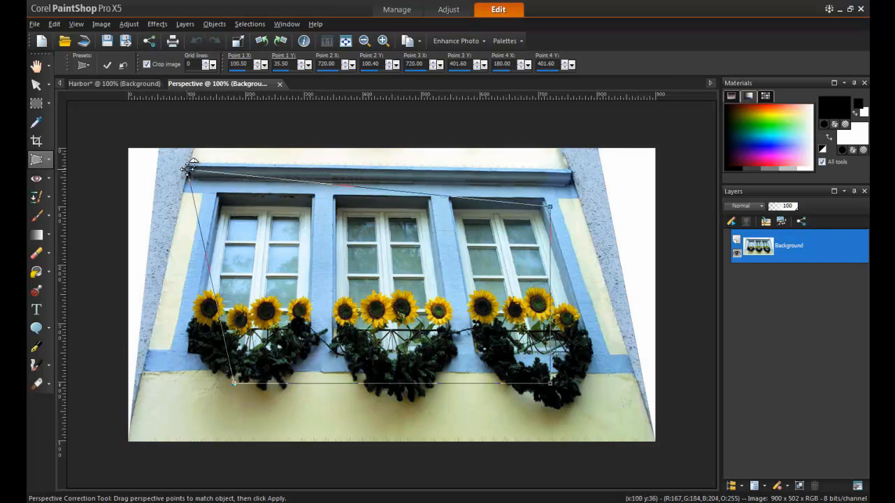
pyautogui.moveTo(189, 174); pyautogui.dragTo(195, 156)
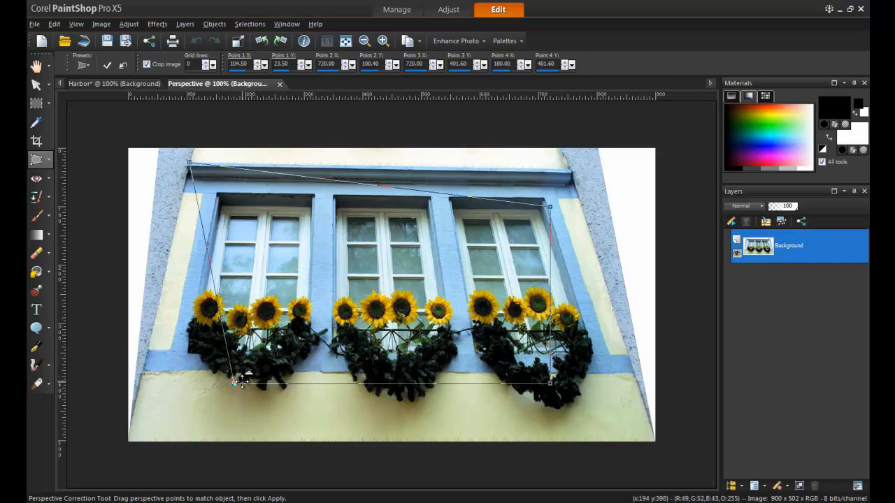
pyautogui.moveTo(238, 384); pyautogui.dragTo(139, 375)
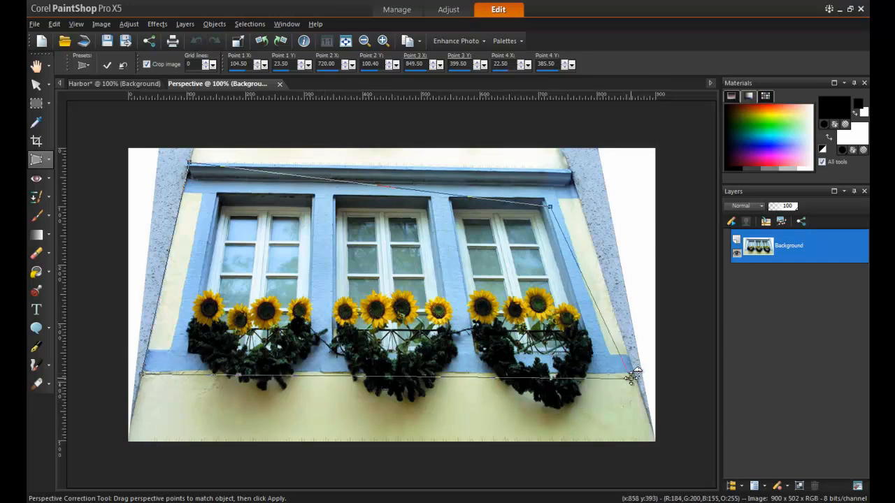
# Fine-tune the bottom-right handle and place the top-right handle on the window frame corner
pyautogui.moveTo(632, 383); pyautogui.dragTo(636, 369)
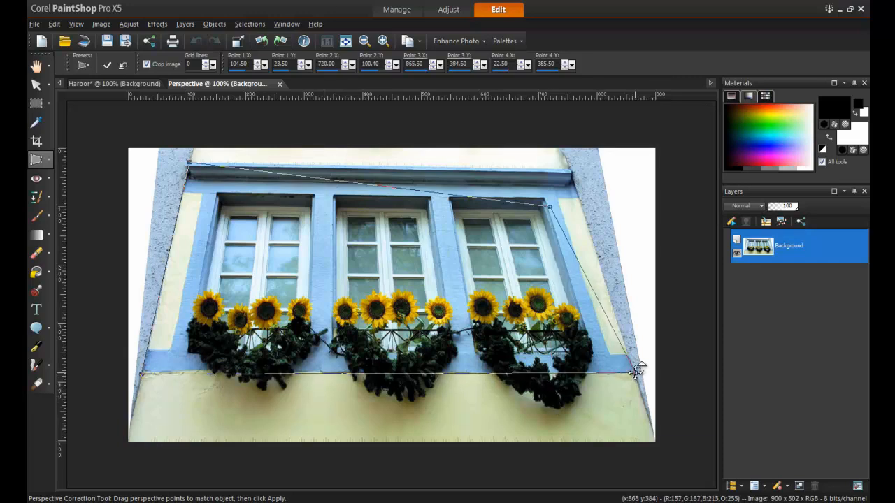
pyautogui.moveTo(640, 369); pyautogui.dragTo(637, 374)
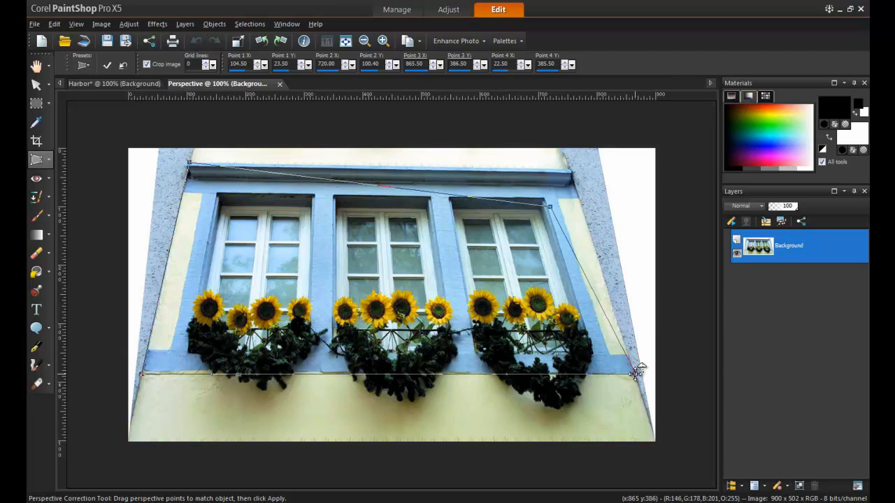
pyautogui.moveTo(636, 370); pyautogui.dragTo(571, 181)
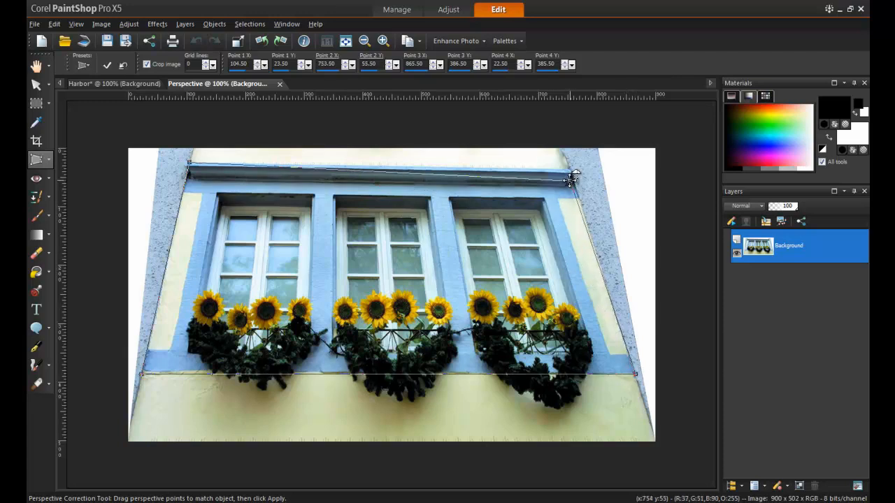
pyautogui.moveTo(574, 175); pyautogui.dragTo(571, 166)
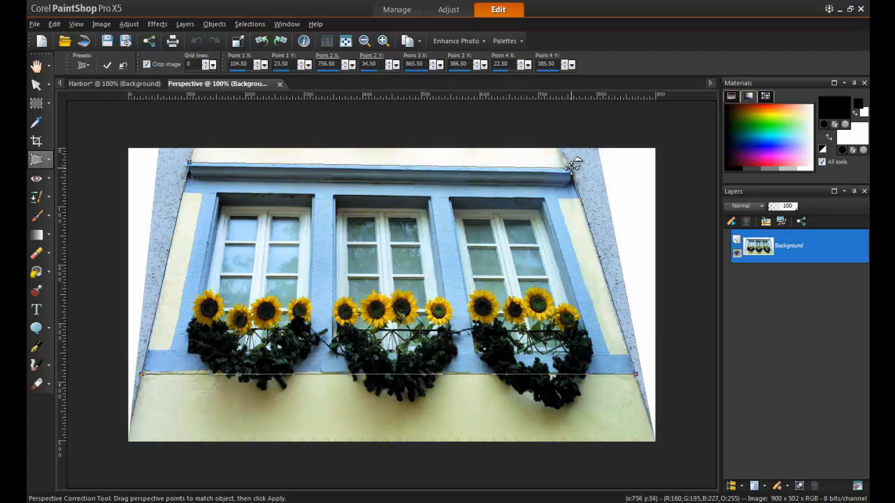
pyautogui.moveTo(571, 165); pyautogui.dragTo(572, 165)
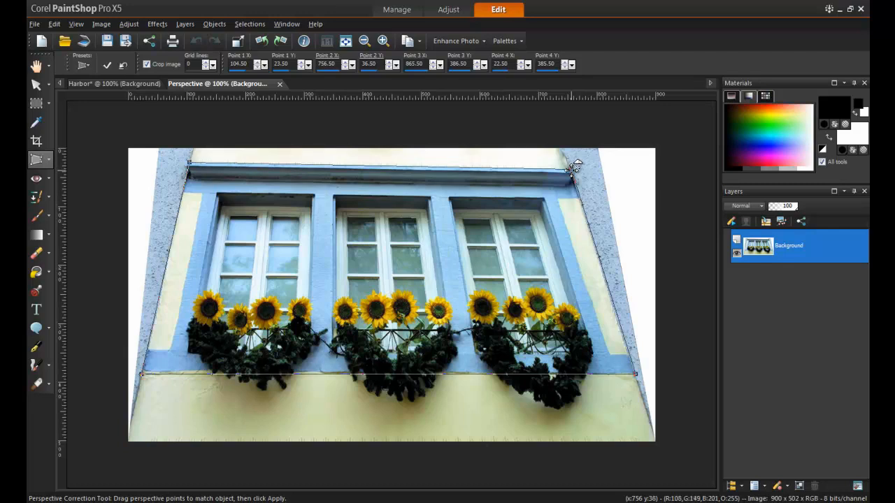
pyautogui.moveTo(482, 207)
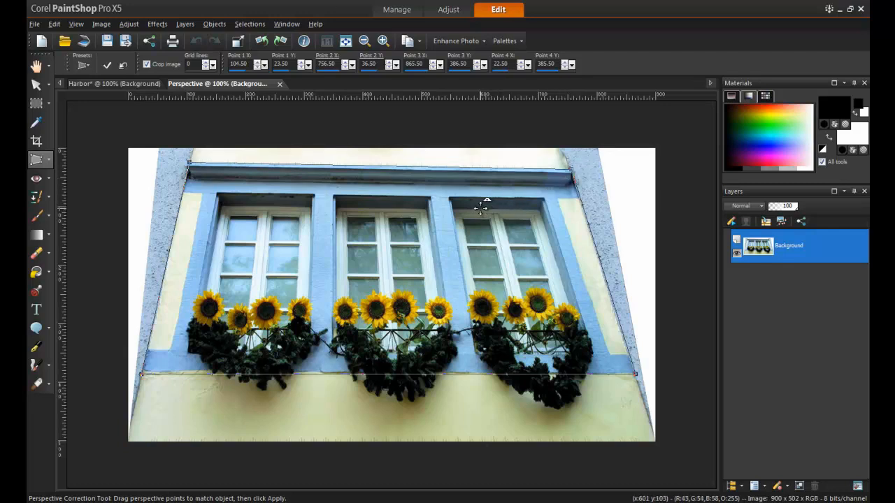